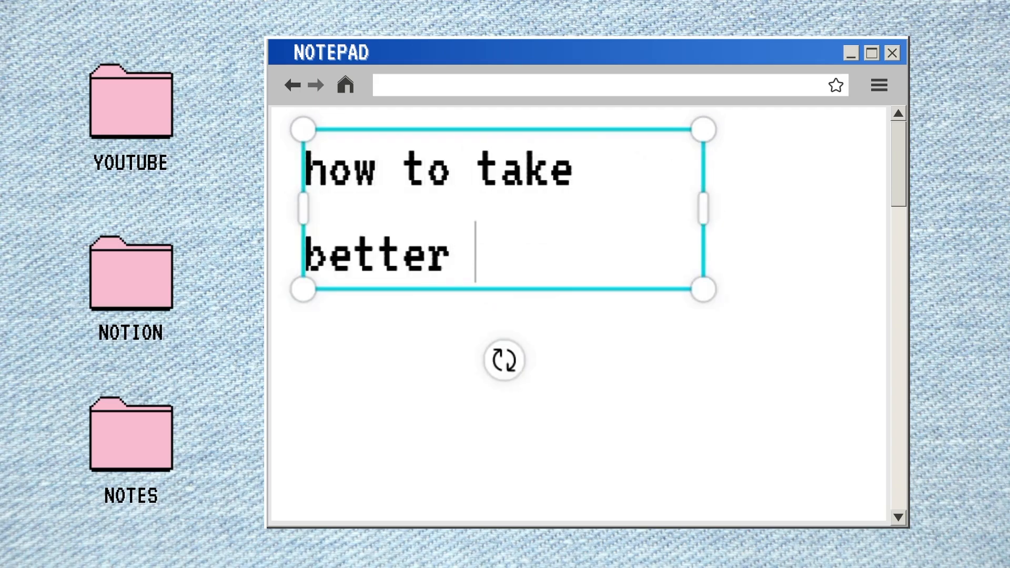
# Complete the intro heading with 'notes in notion ???'
pyautogui.write('notes in')
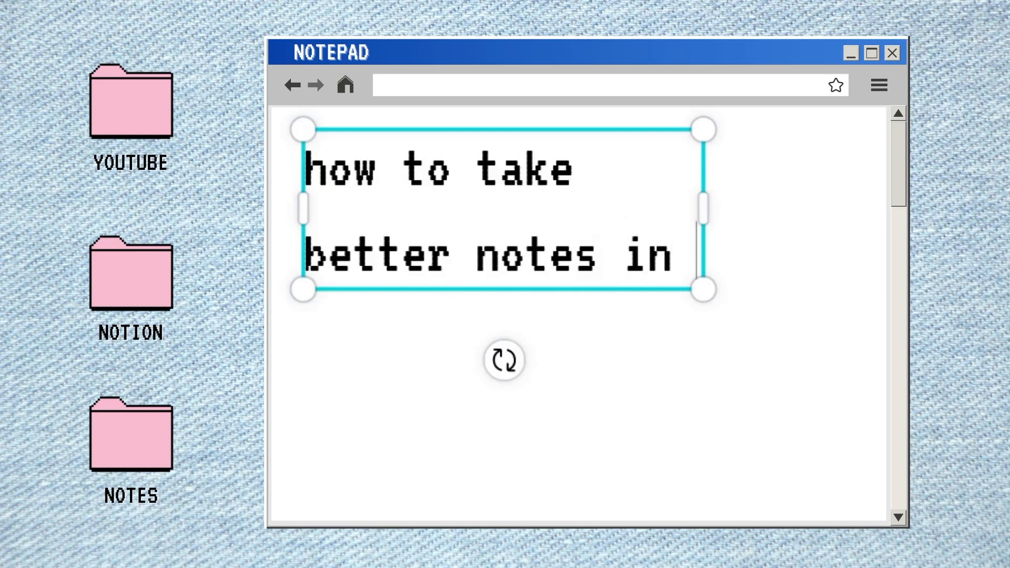
pyautogui.write('notion ???')
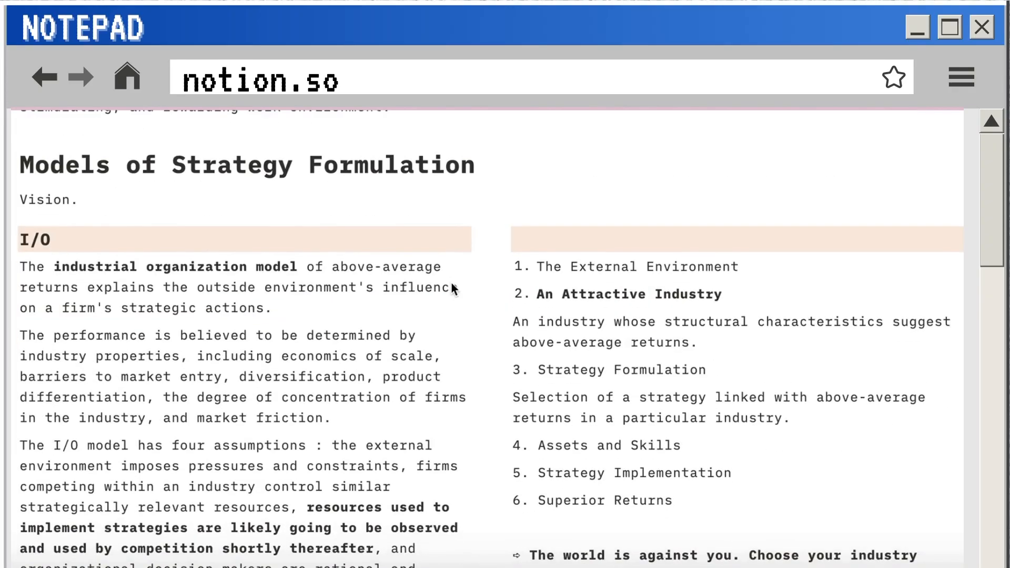
pyautogui.scroll(-3)
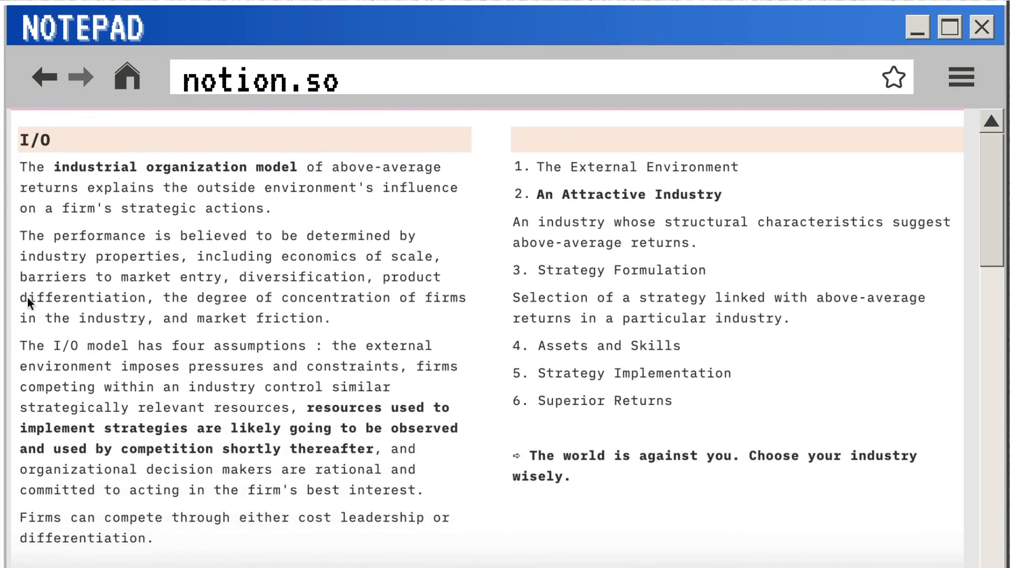
pyautogui.scroll(-3)
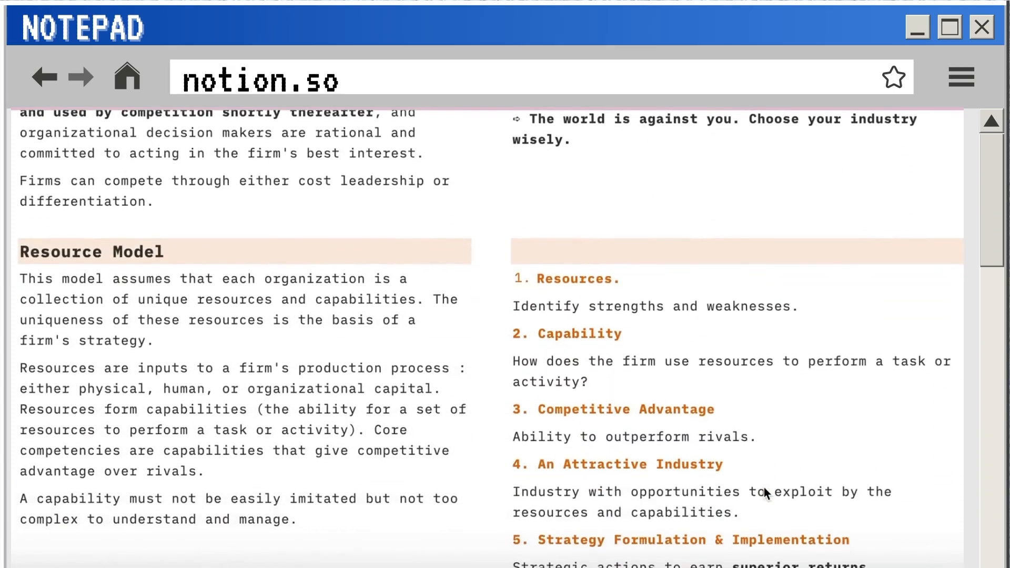
pyautogui.scroll(-3)
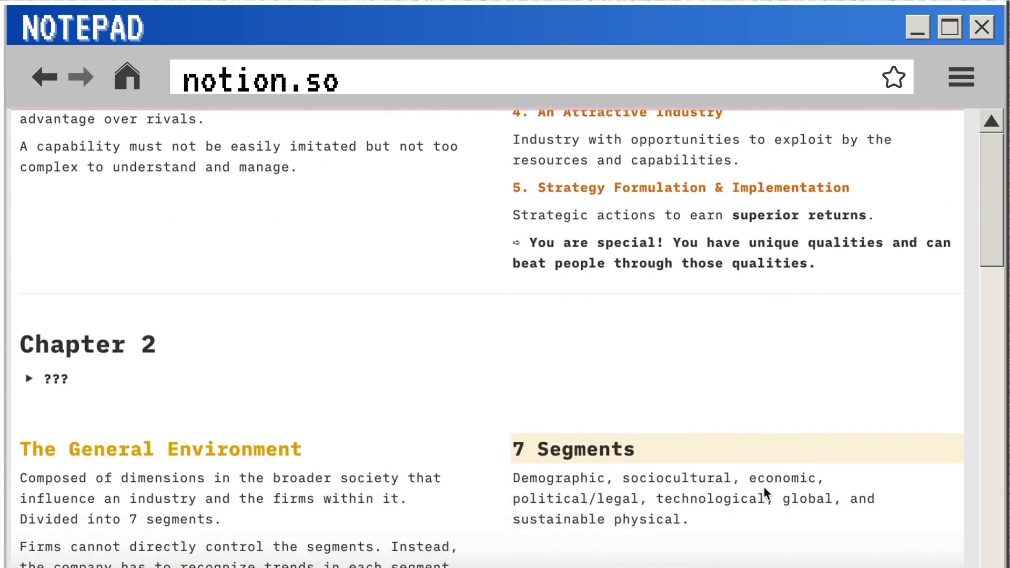
pyautogui.scroll(-3)
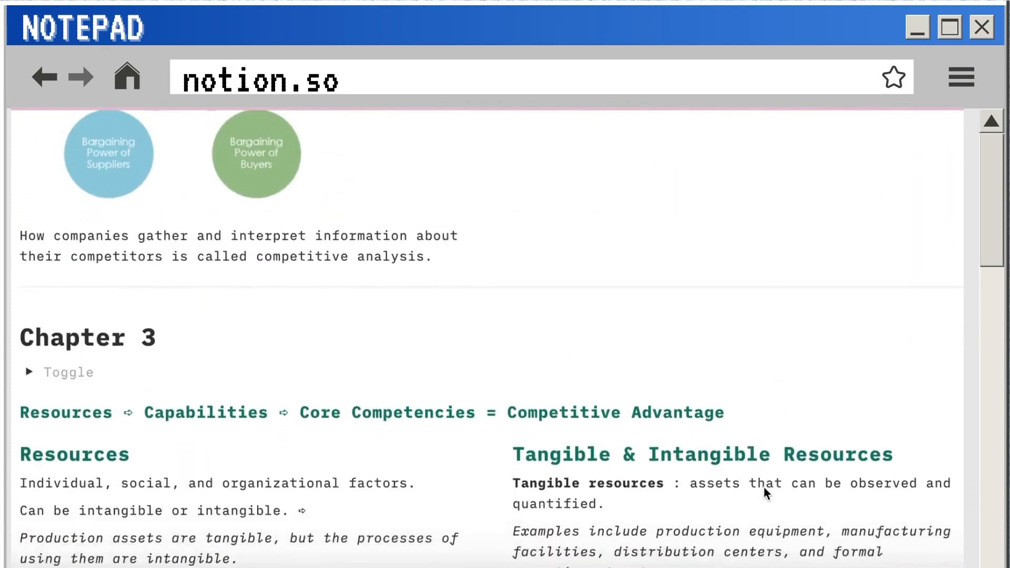
pyautogui.scroll(-3)
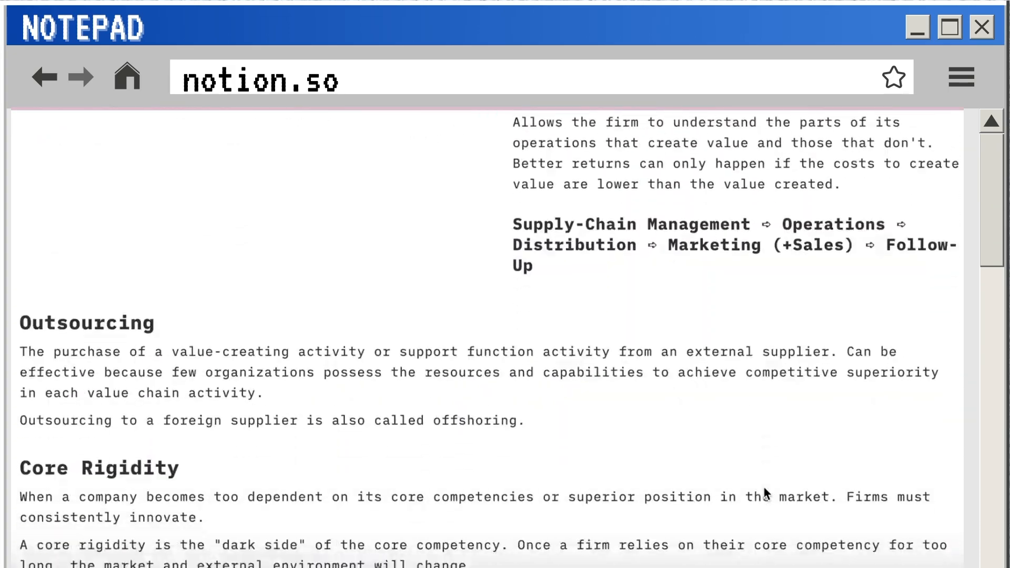
pyautogui.scroll(-3)
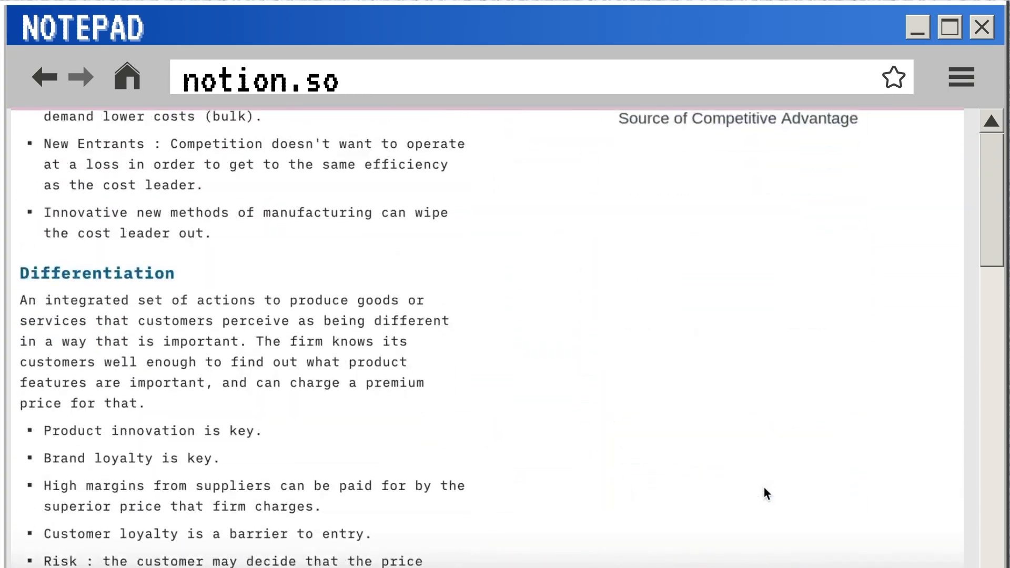
pyautogui.scroll(-3)
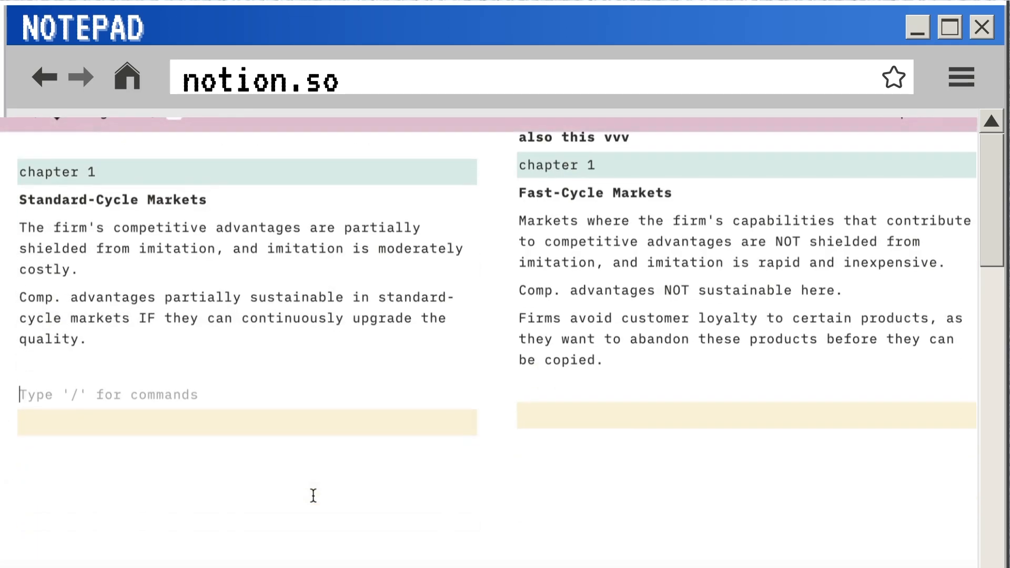
# Label both columns 'chapter 2' and add the note 'now i'm going back in to add to this chapter'
pyautogui.write('chap')
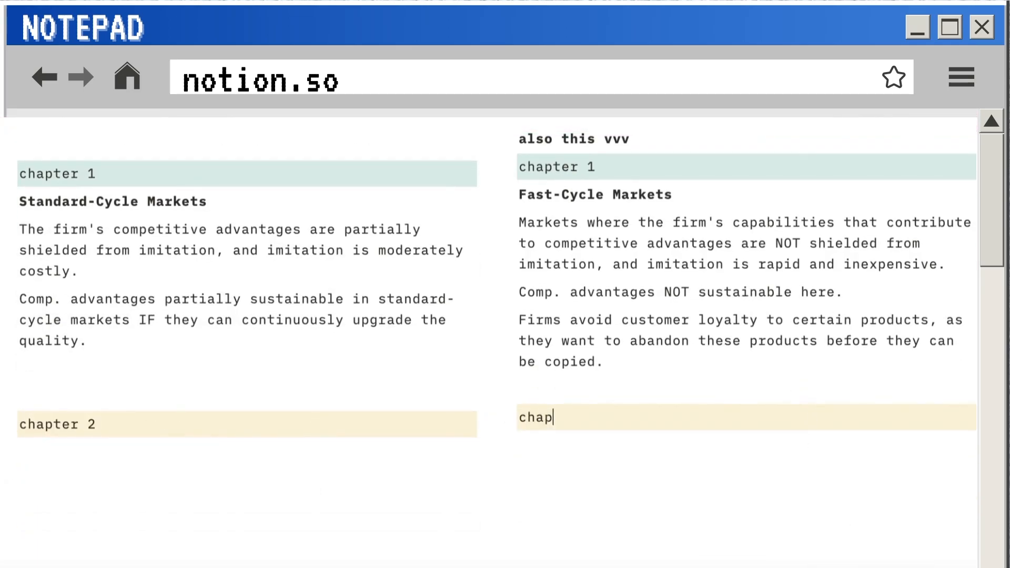
pyautogui.write("now i'm going")
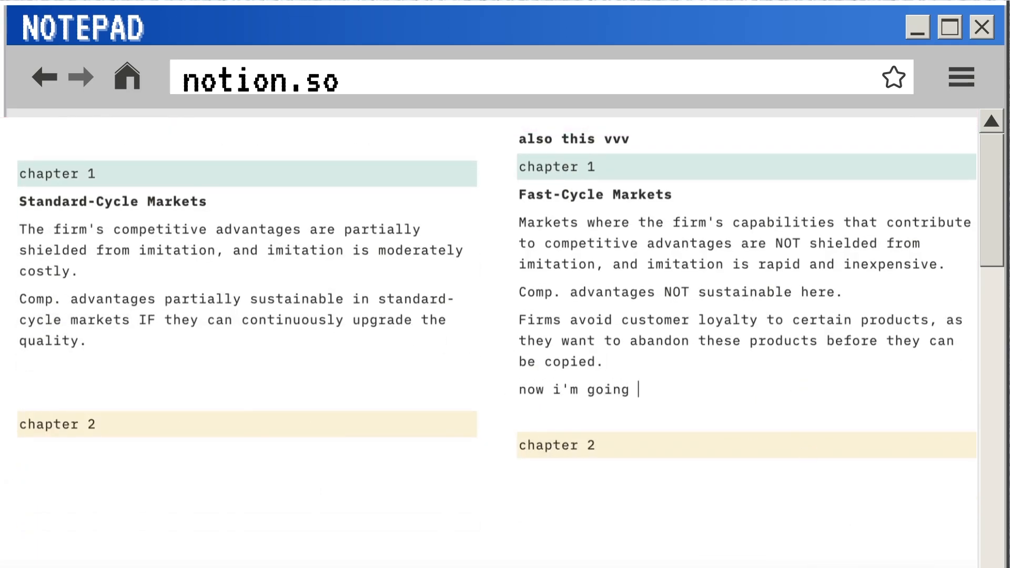
pyautogui.write('back in to add to this chapter')
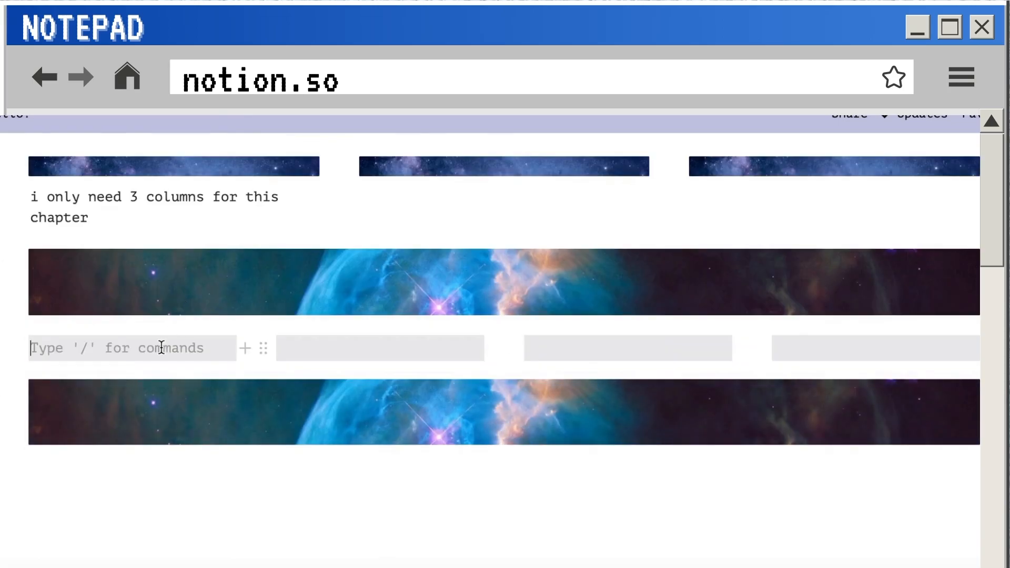
# Type 'but i might want 4 for… either way, my notes won't be separated!' across the columns
pyautogui.write('but i might want 4 for')
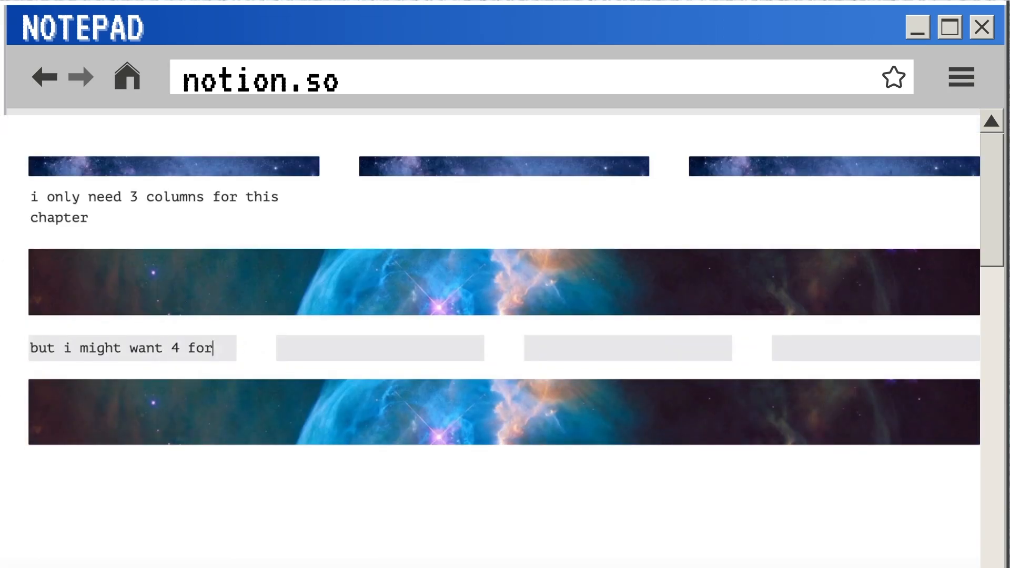
pyautogui.write('either way')
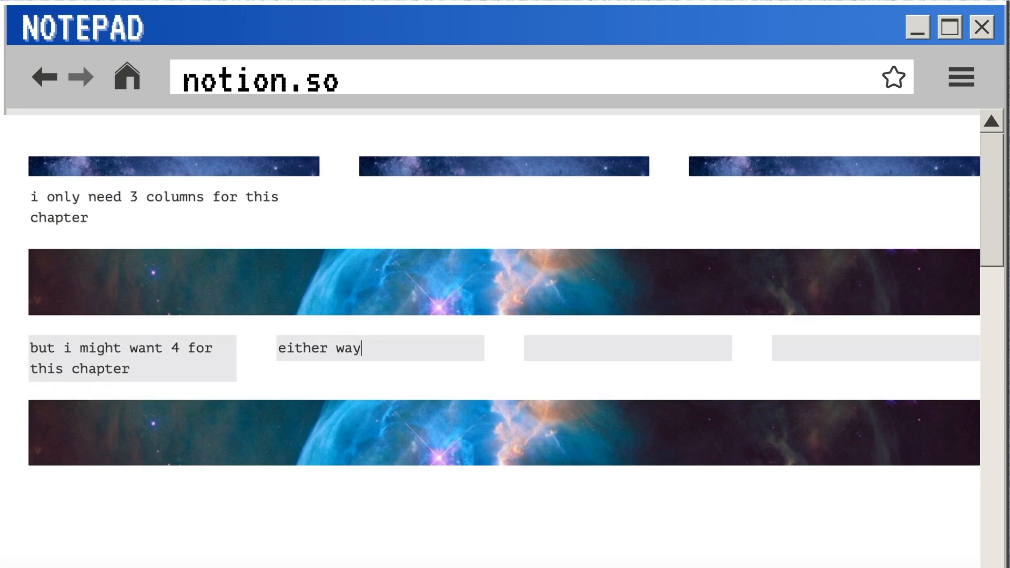
pyautogui.write(", my notes won't be separated!")
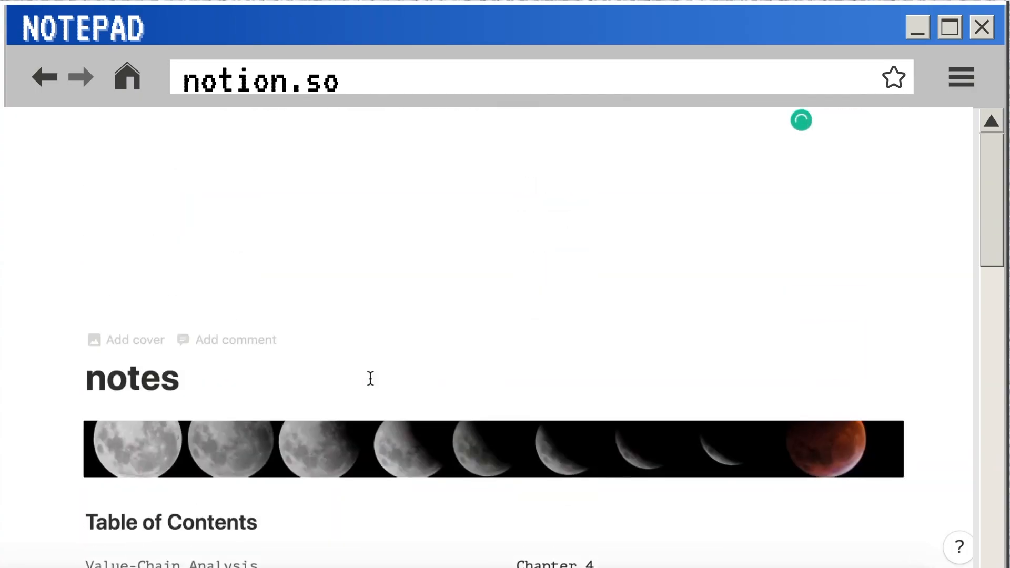
# Scroll the notes page down to the Table of Contents section
pyautogui.scroll(-3)
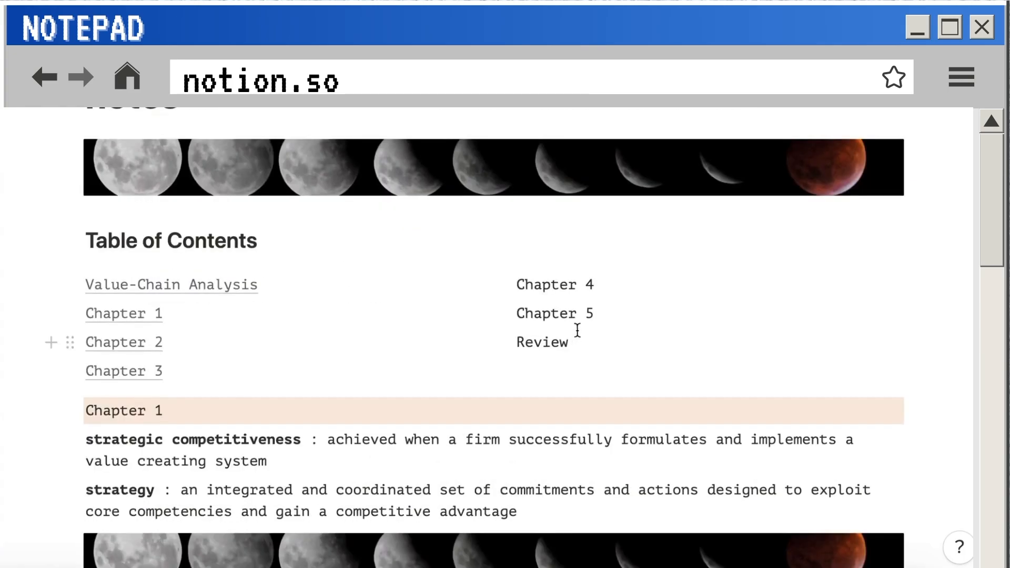
pyautogui.doubleClick(545, 284)
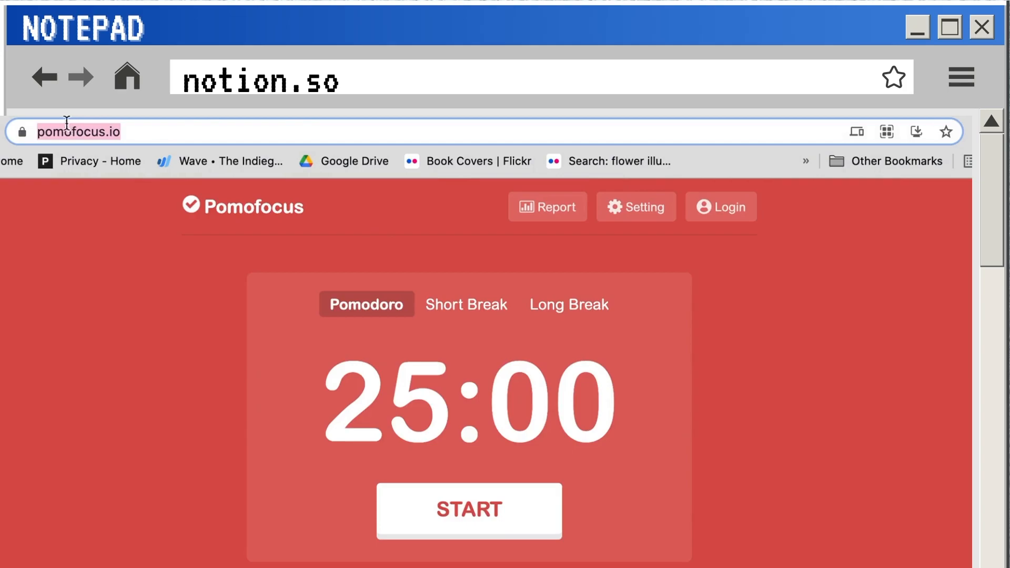
# Select the pomofocus.io web address in the address bar
pyautogui.click(77, 131)
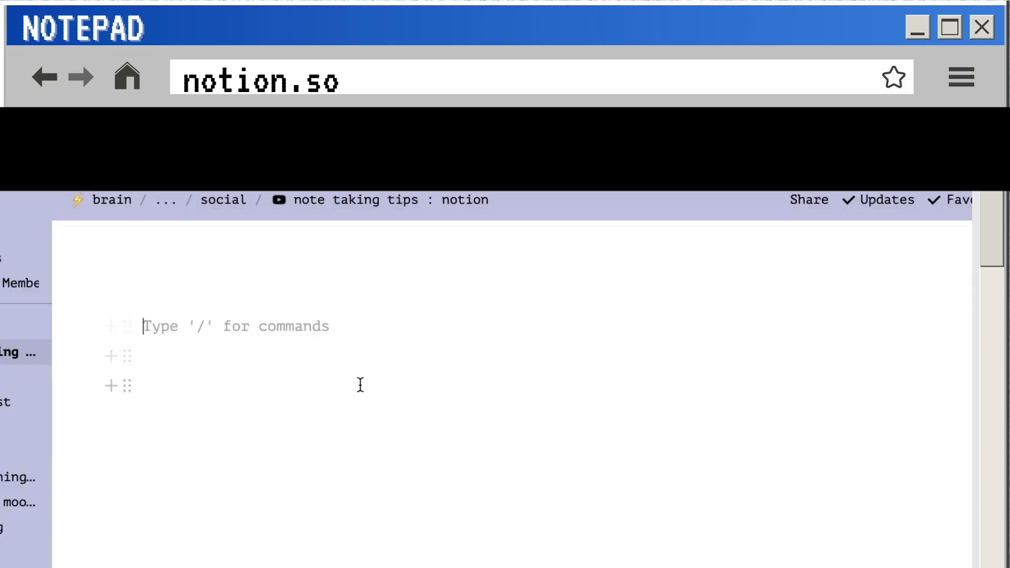
pyautogui.write('https://pomofocus.io/')
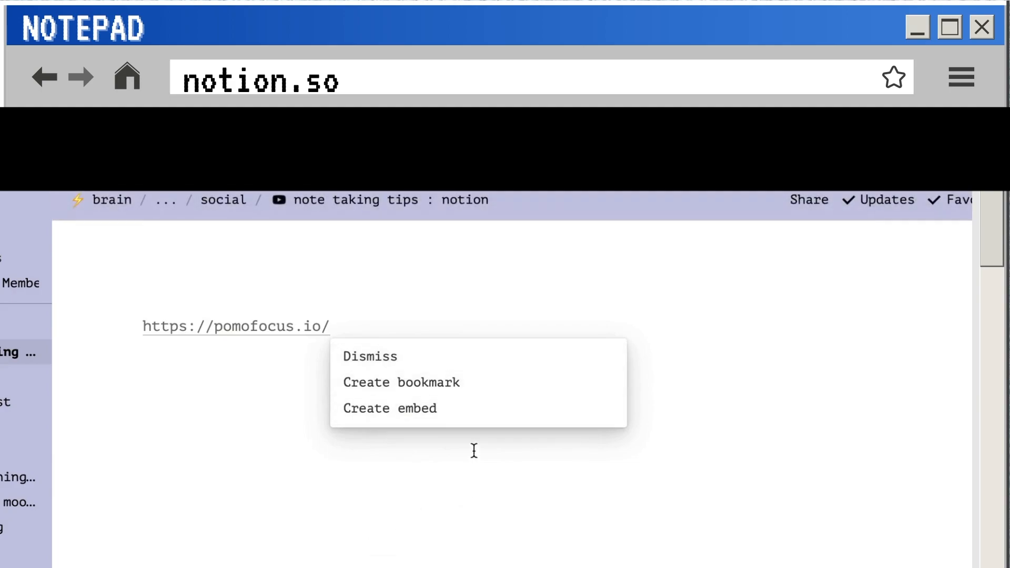
pyautogui.click(389, 408)
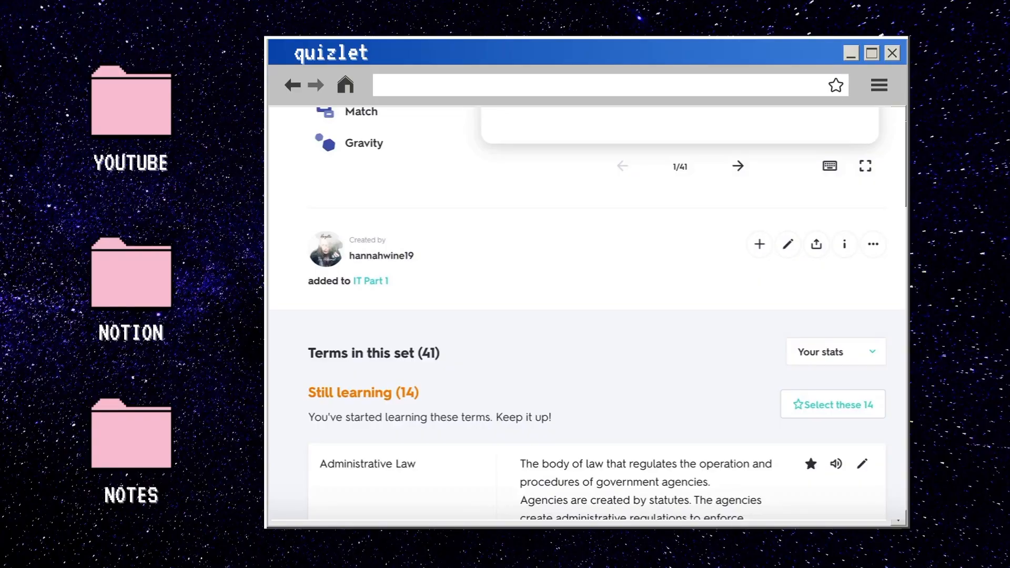
pyautogui.scroll(-3)
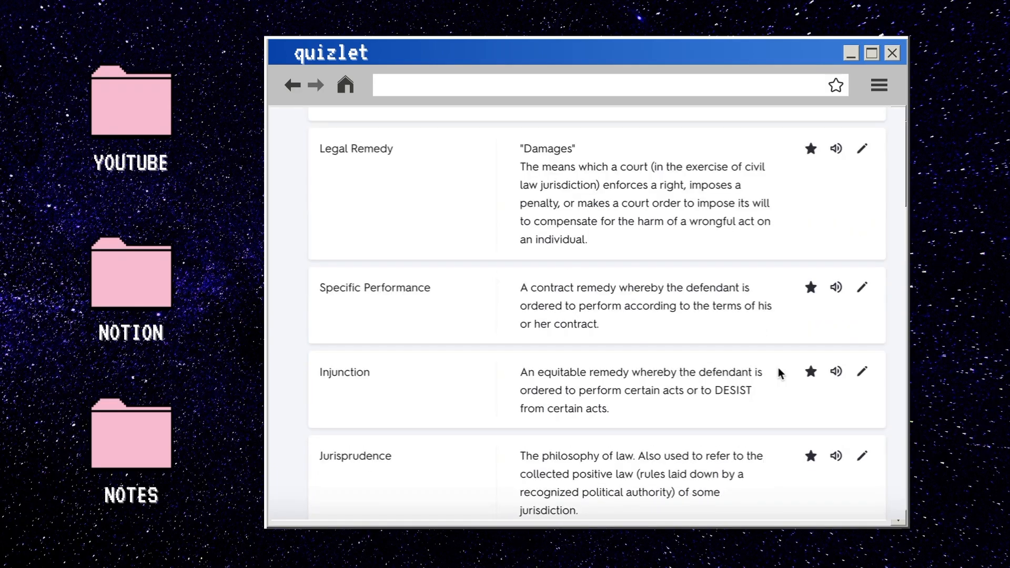
pyautogui.scroll(-3)
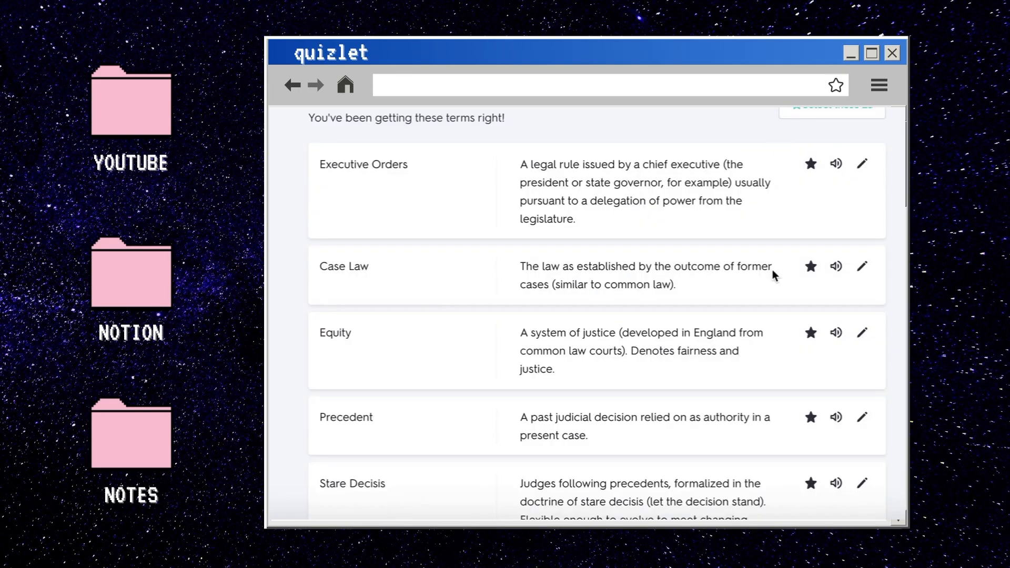
pyautogui.scroll(-3)
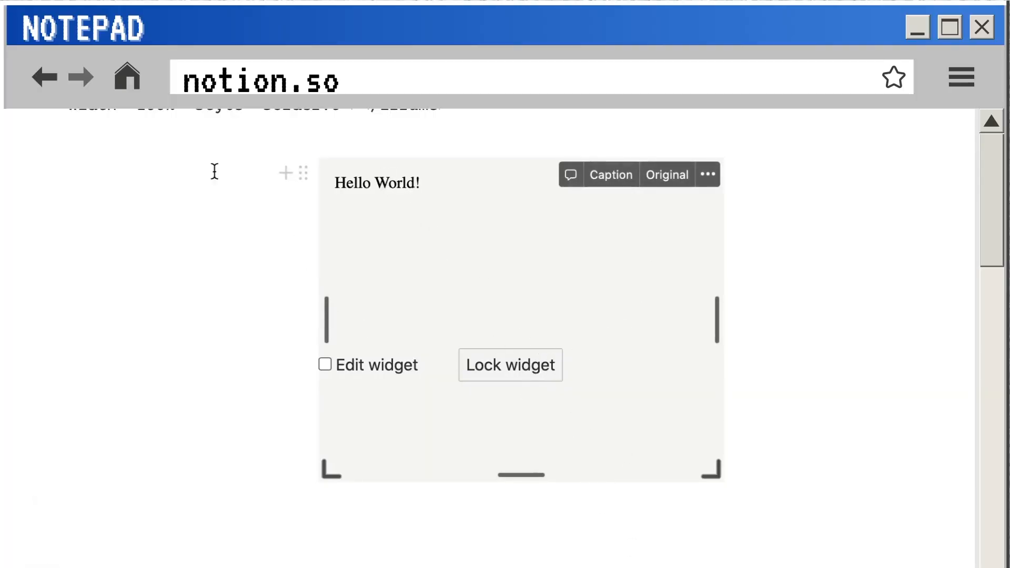
pyautogui.moveTo(386, 180)
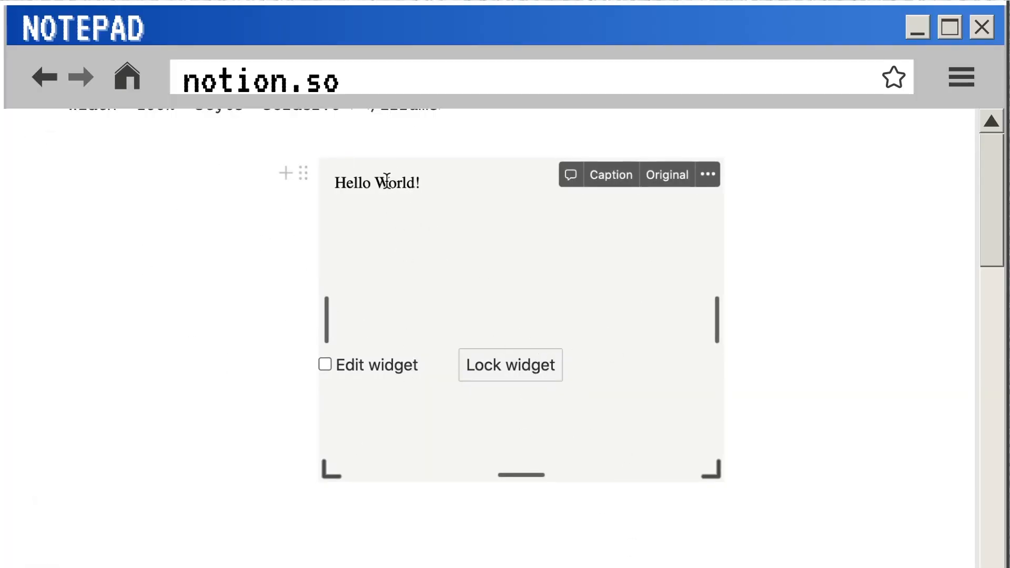
# Put the Hello World widget into edit mode and open the Quizlet set's options menu
pyautogui.doubleClick(377, 183)
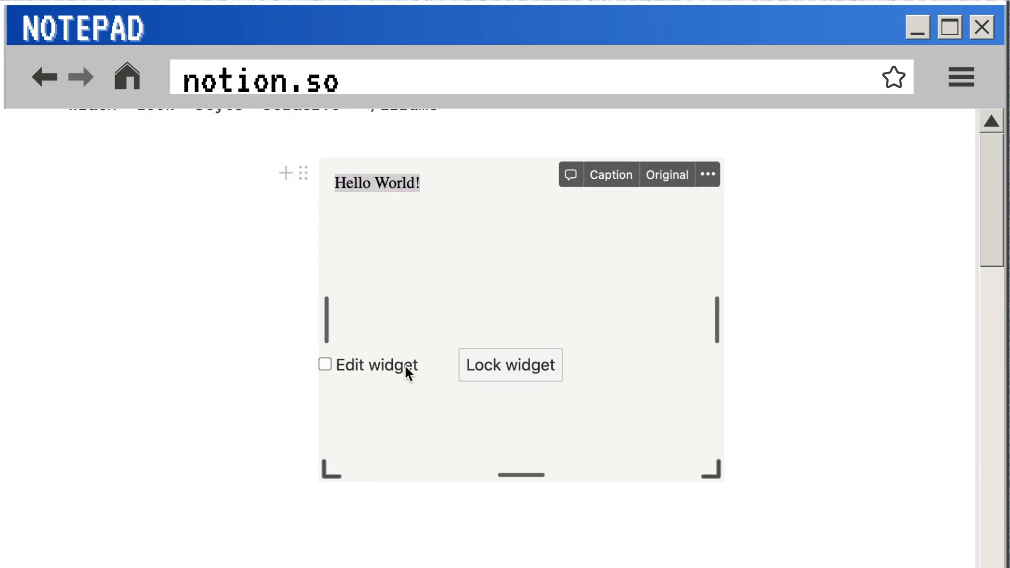
pyautogui.click(325, 365)
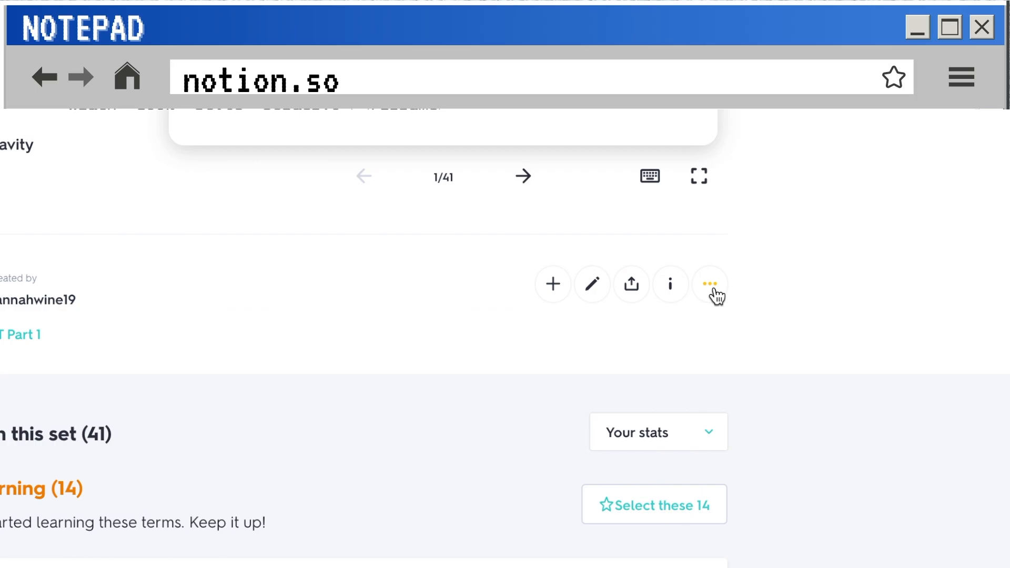
pyautogui.click(709, 284)
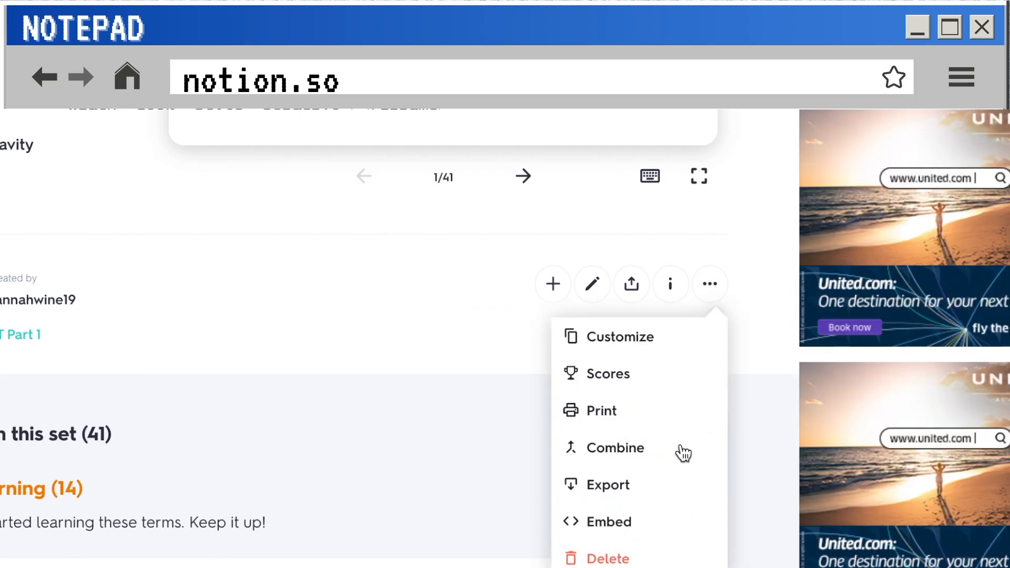
pyautogui.moveTo(670, 521)
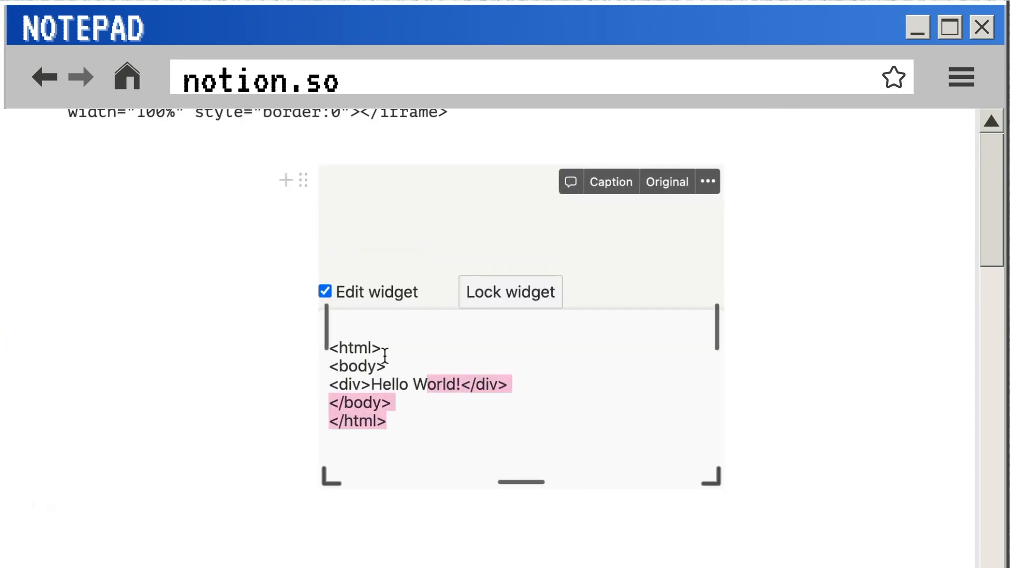
# Paste the Quizlet iframe embed code (set 555145652, height 500) into the widget
pyautogui.write('<iframe src="https://quizlet.com/555145652/learn/embed?i=1hcmk8&x=1jj1" height="500" width="100%" style="border:0"></iframe>')
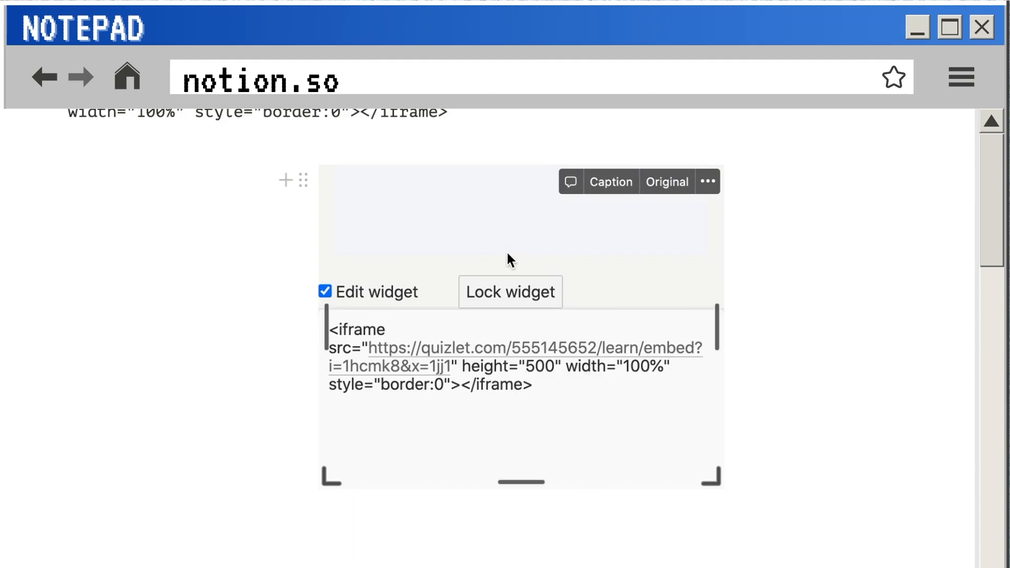